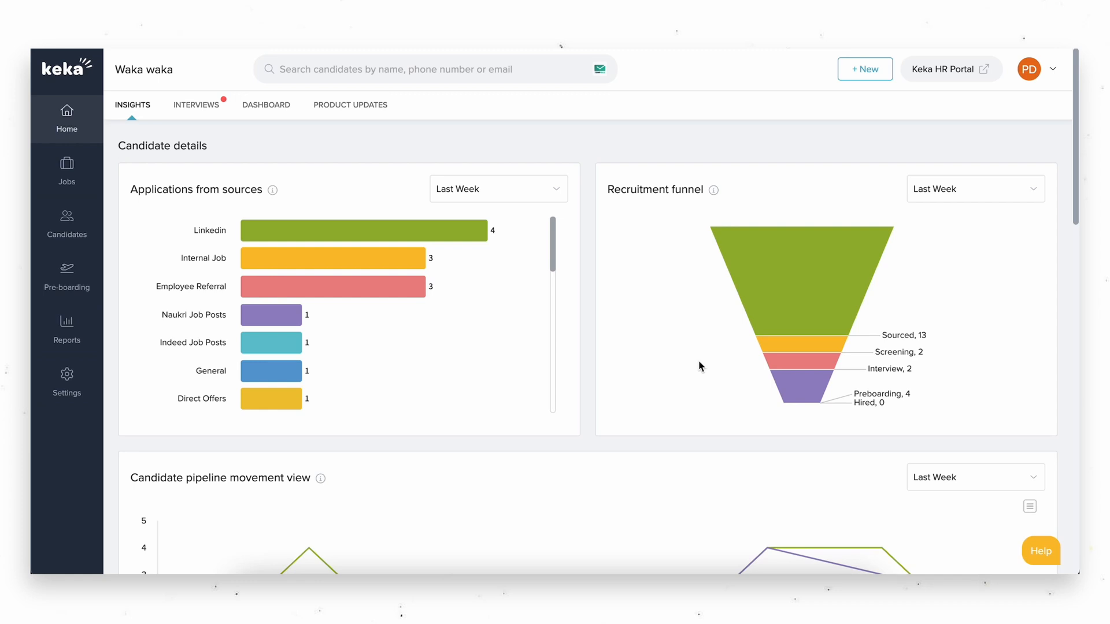
mouse_move(140, 412)
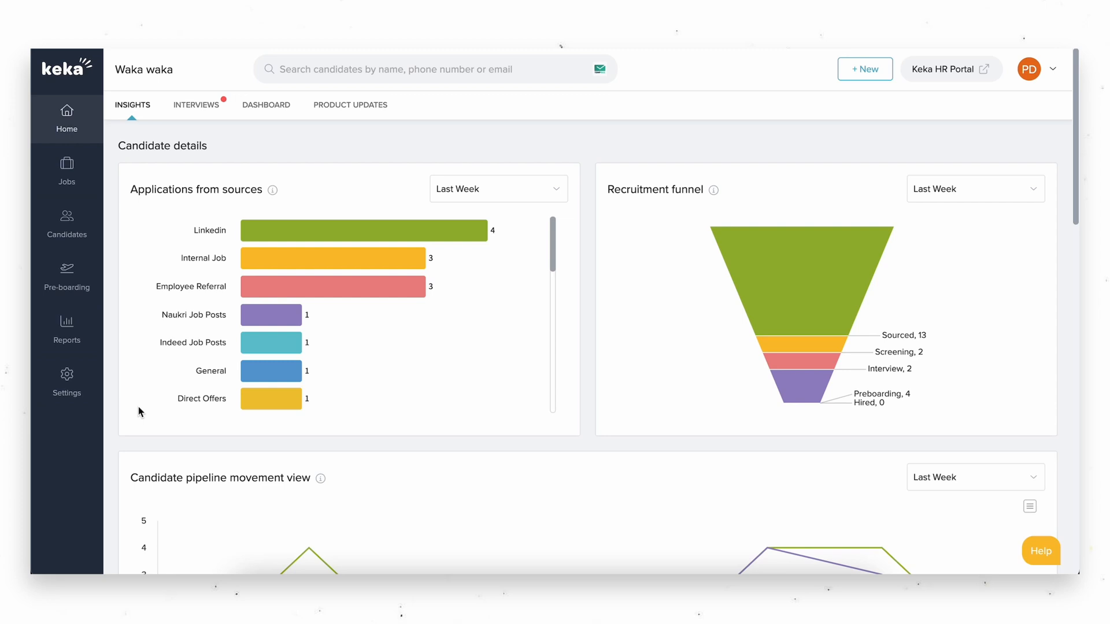
Step: Enable the Google Meet integration in the organization's Integrations settings
click(66, 381)
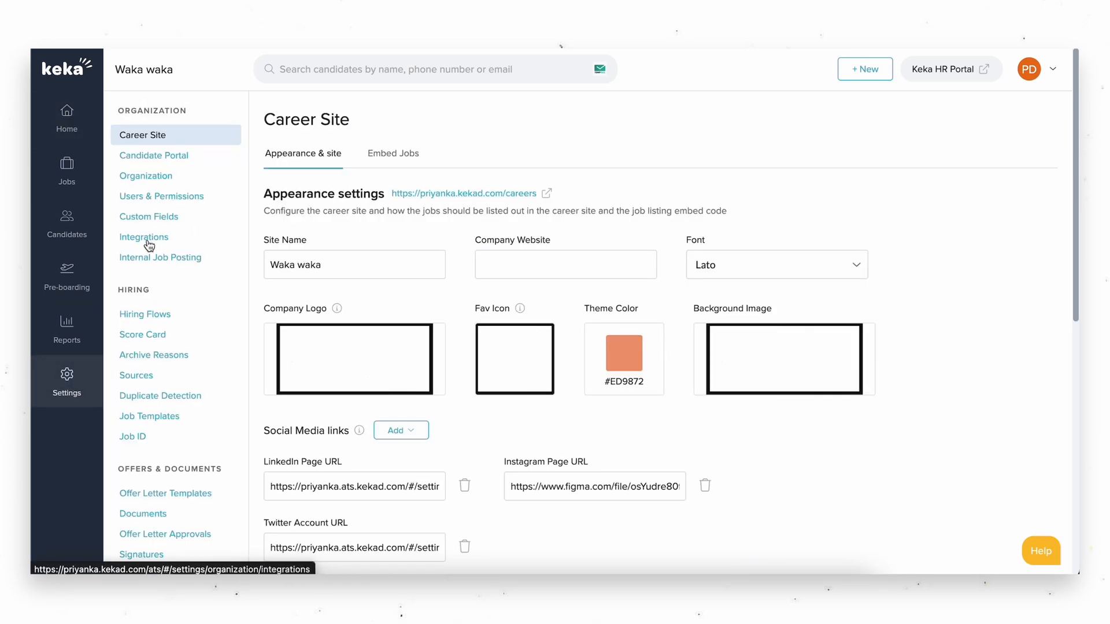
click(144, 237)
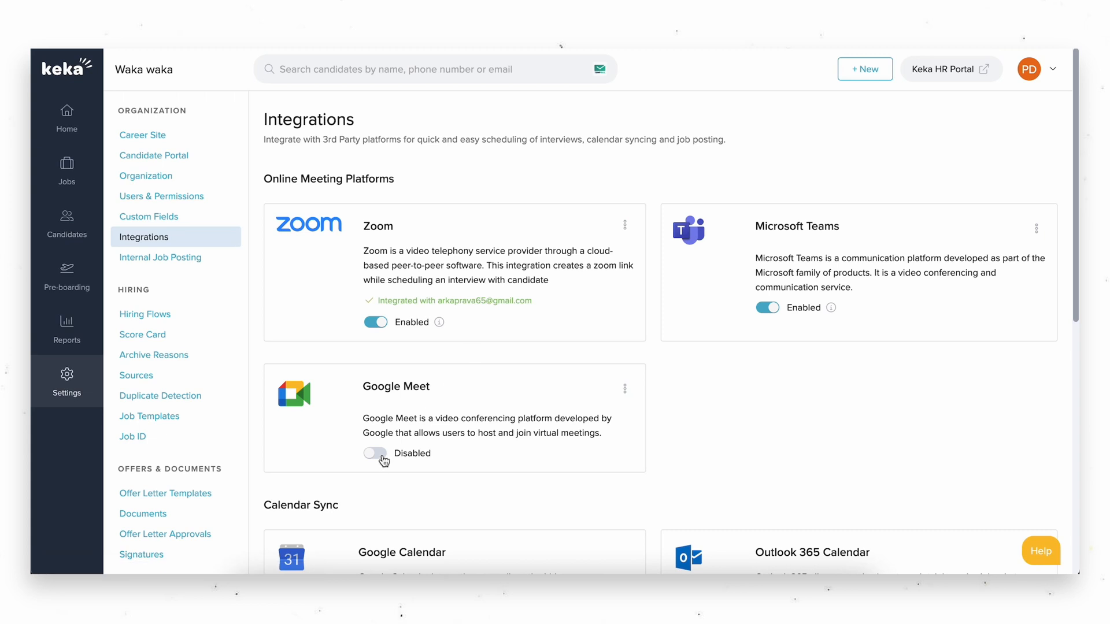
click(376, 454)
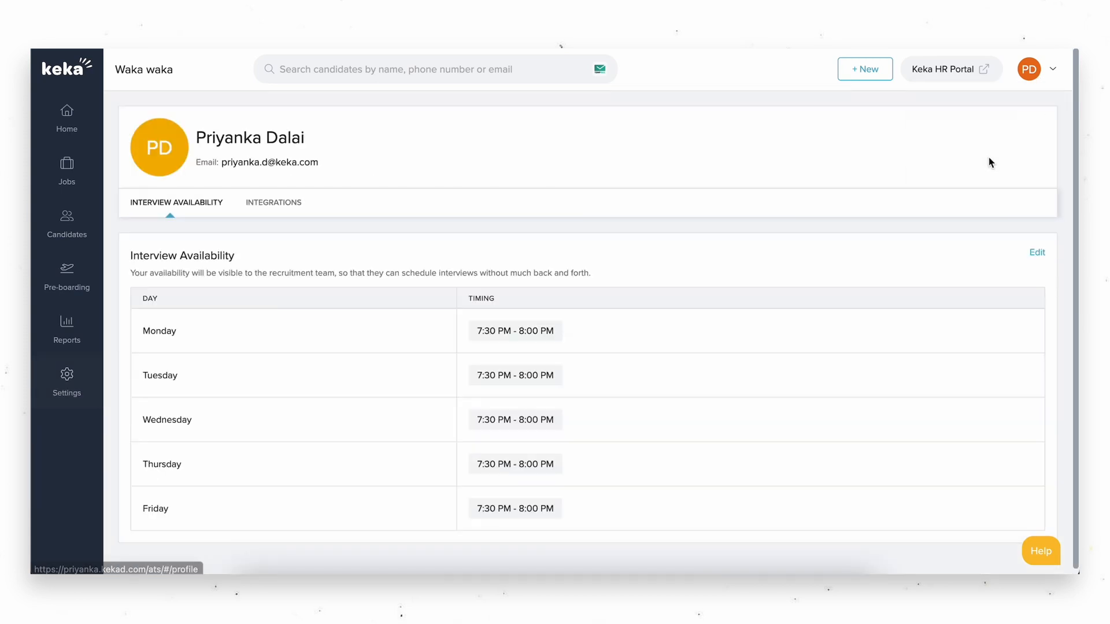
Step: Switch on Google Meet under the profile's Integrations tab to launch Google sign-in
click(273, 201)
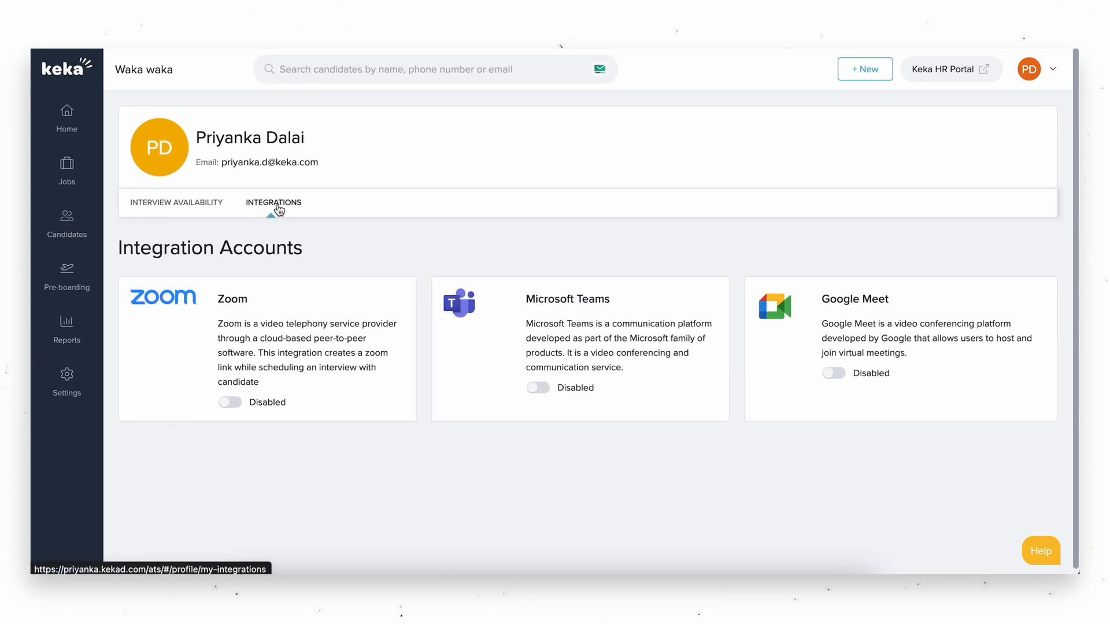
click(833, 373)
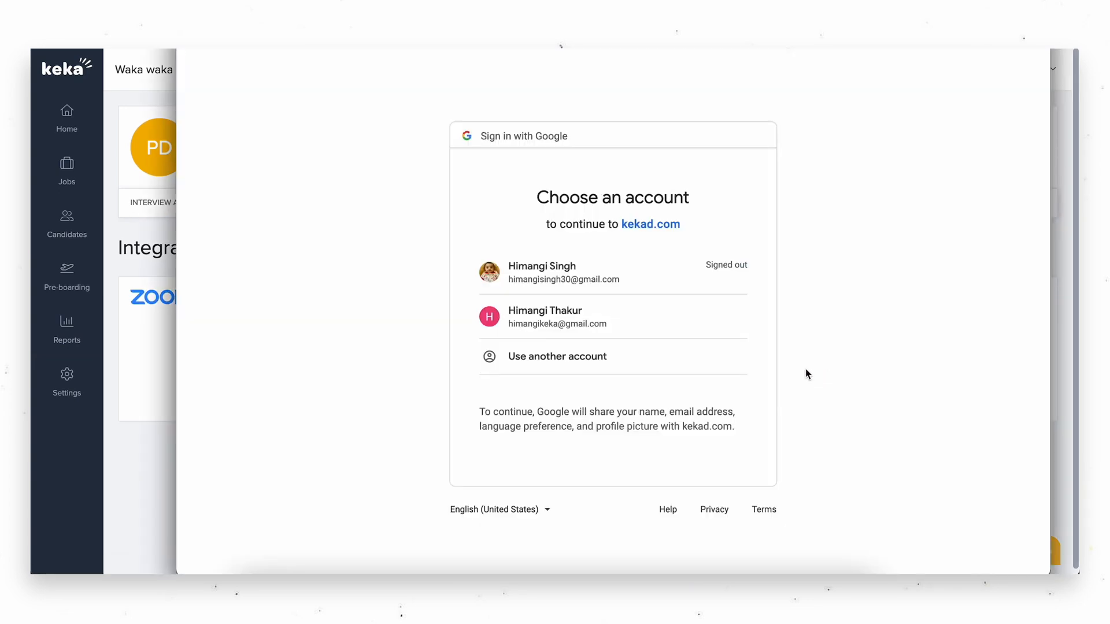
Step: Sign in with the second Google account and allow viewing and editing calendar events
click(557, 317)
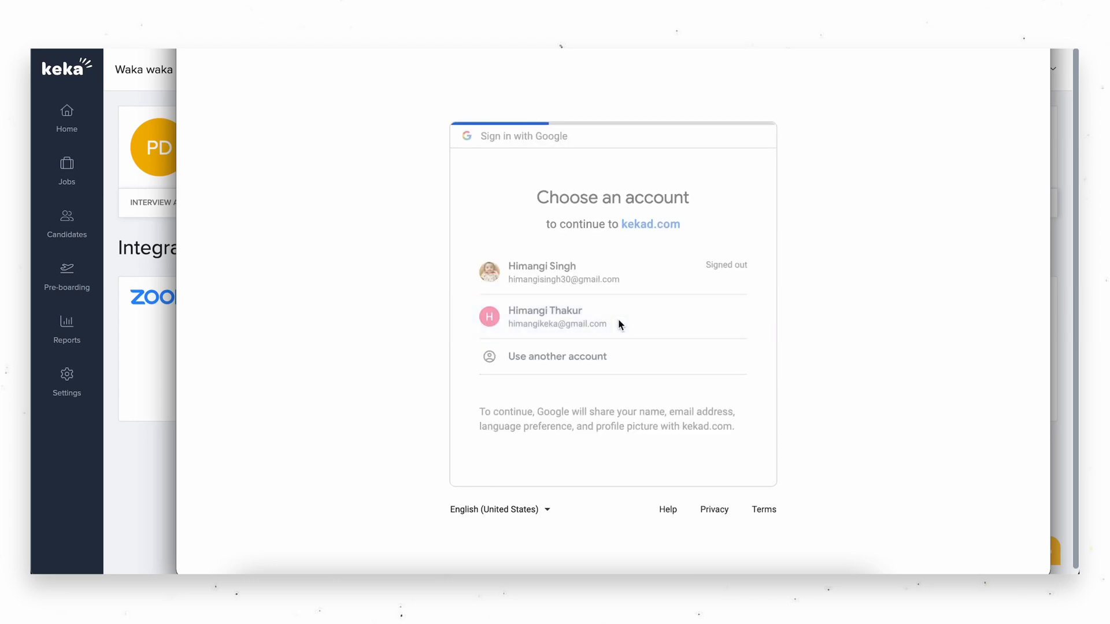
click(545, 316)
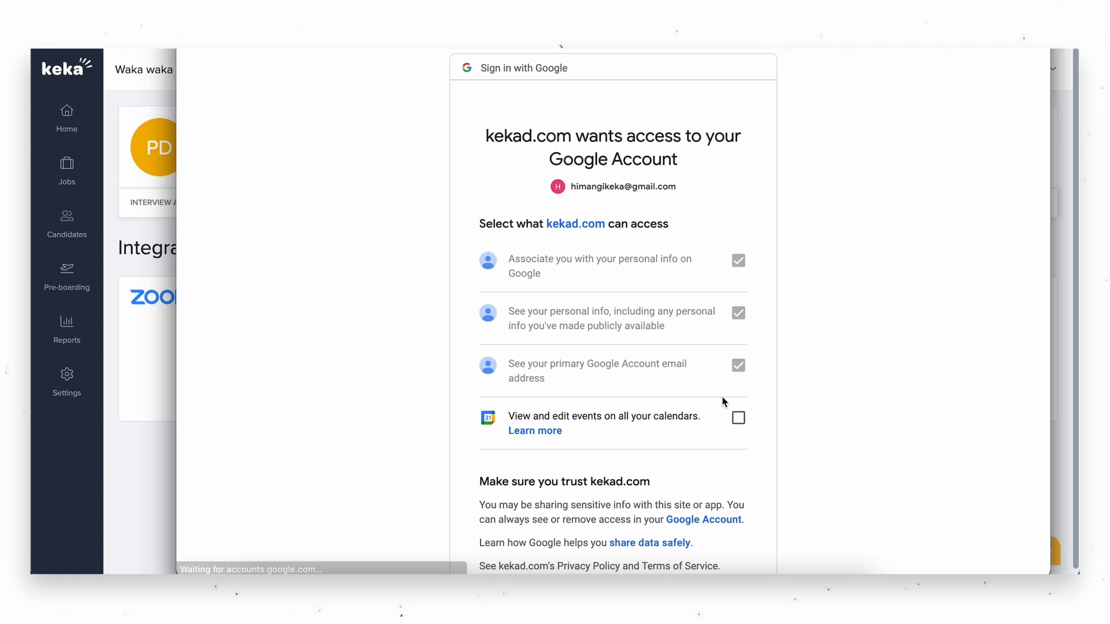
click(738, 417)
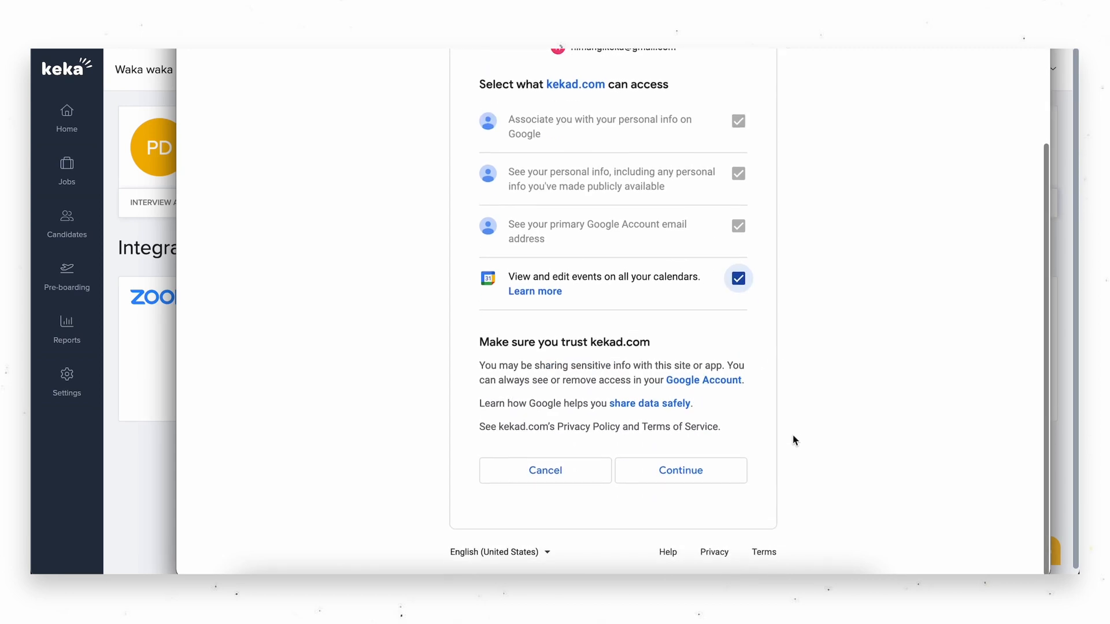
click(679, 470)
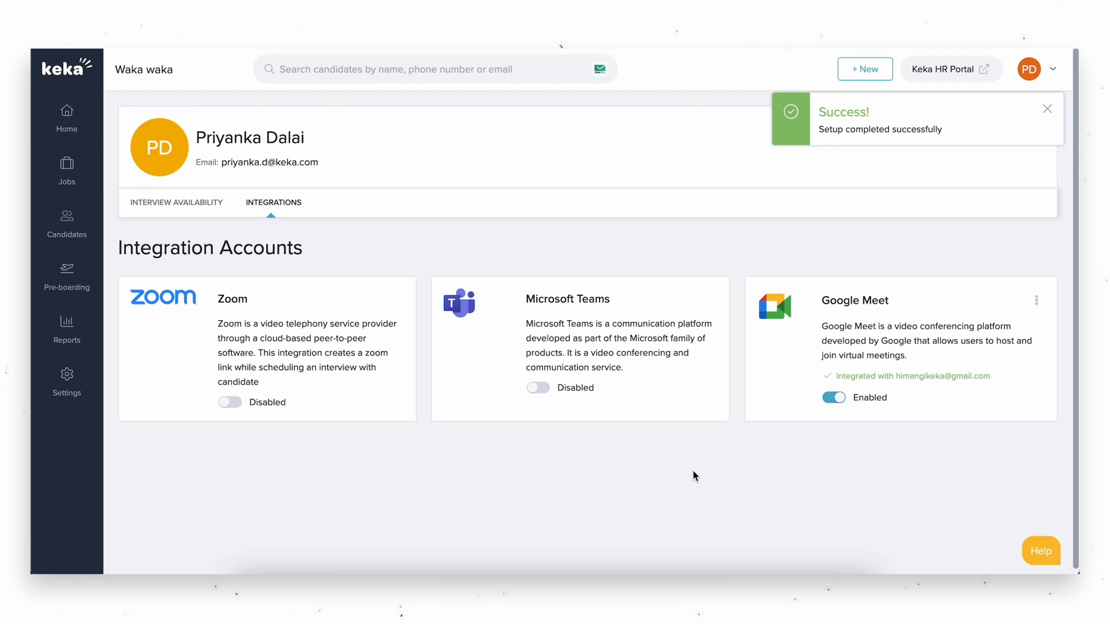
mouse_move(66, 224)
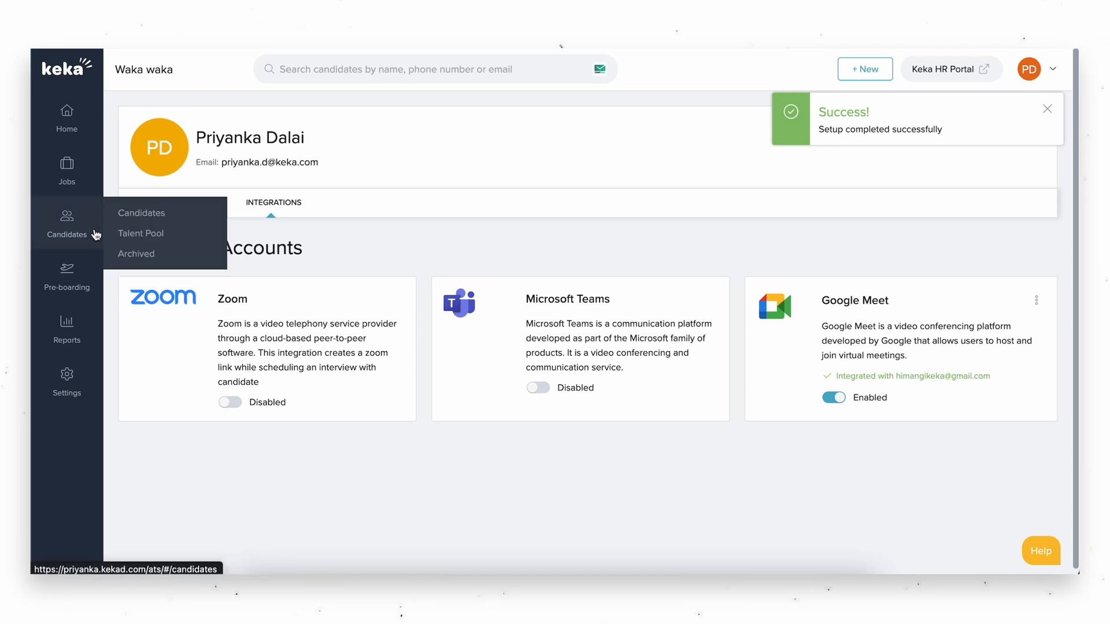
Step: Open the Candidates list from the left sidebar
click(141, 213)
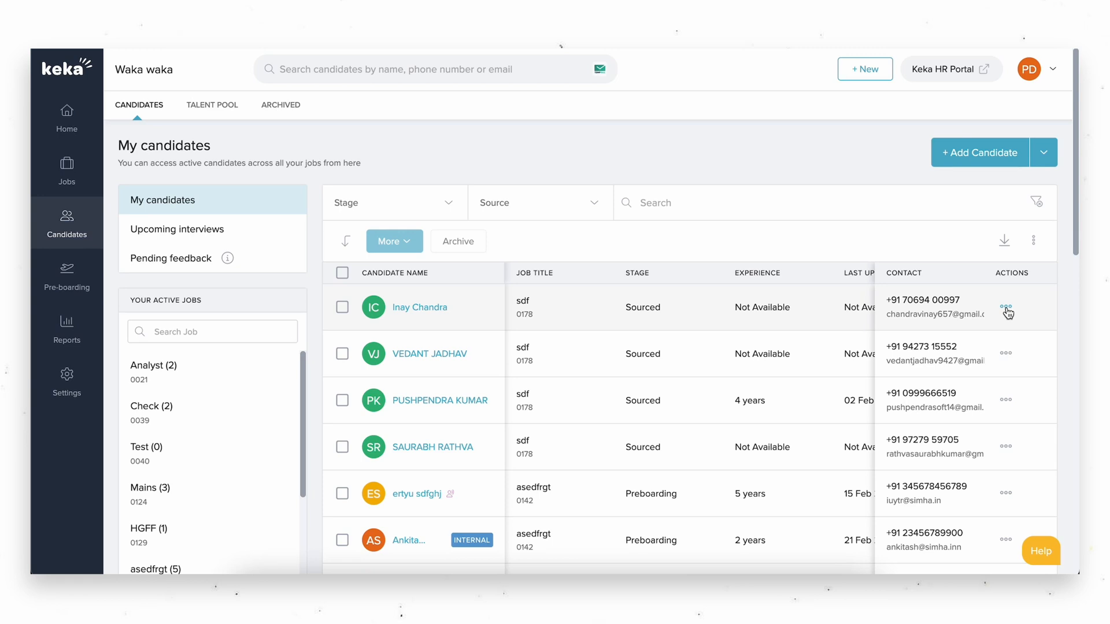
click(1006, 312)
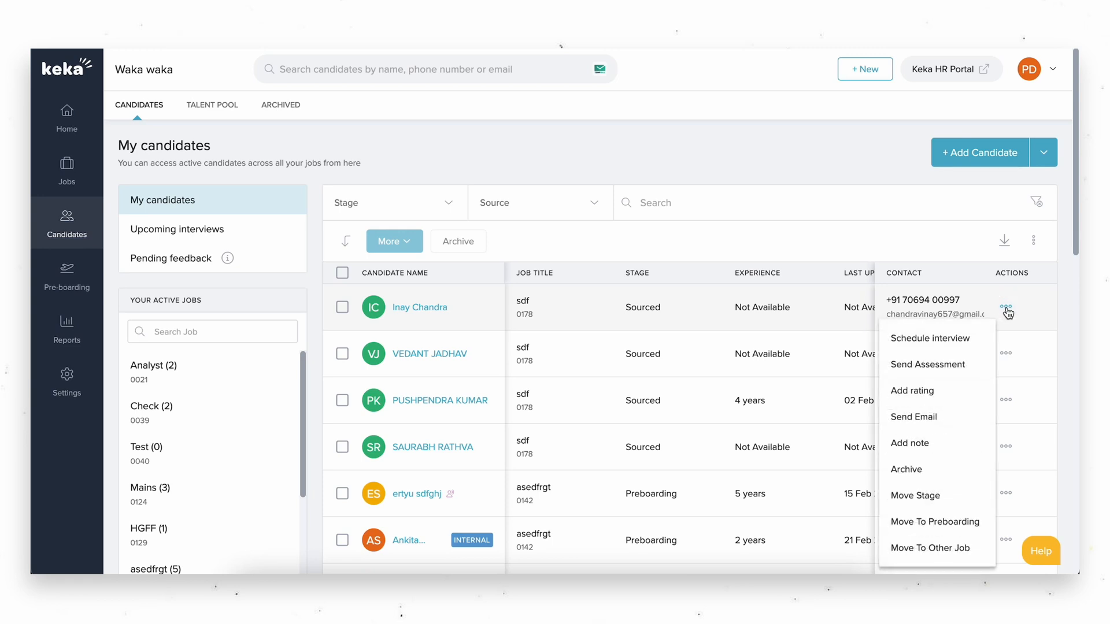
click(930, 338)
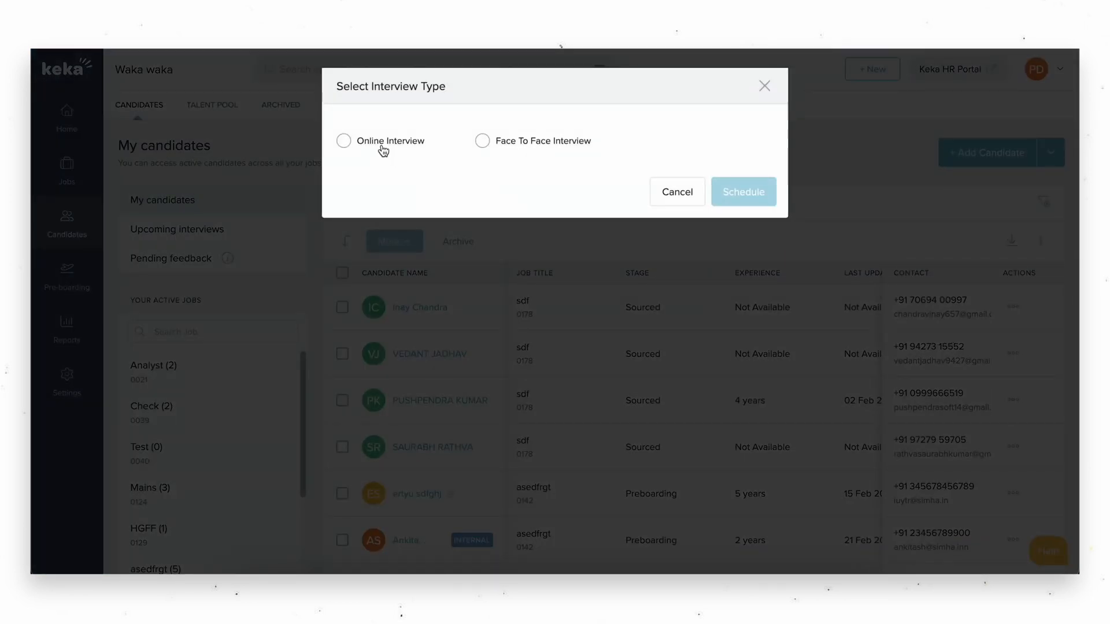
click(343, 141)
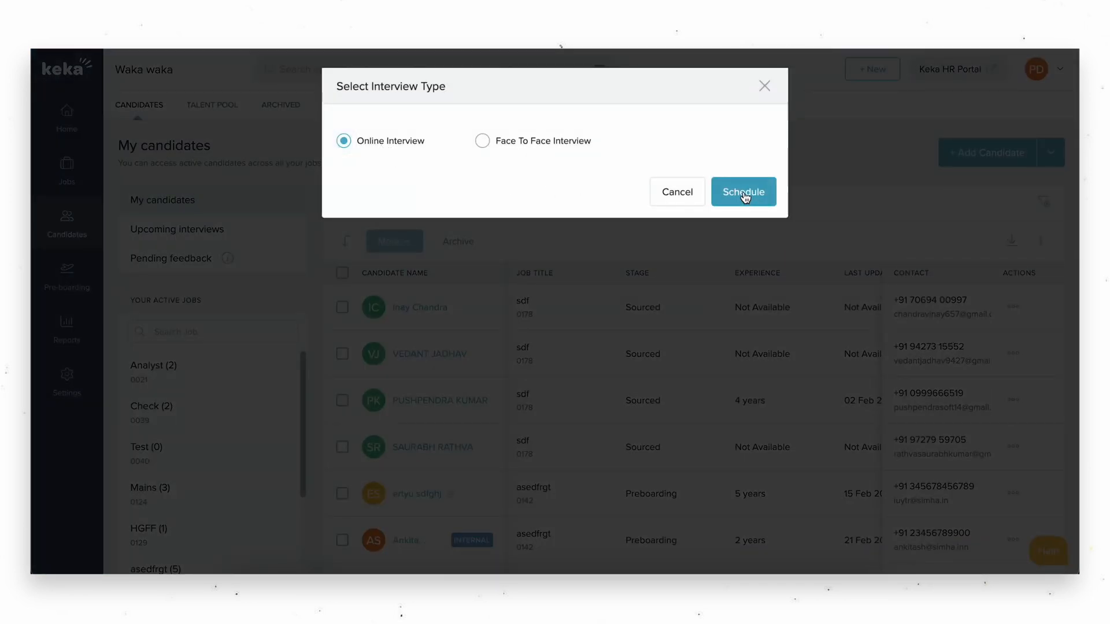
click(744, 192)
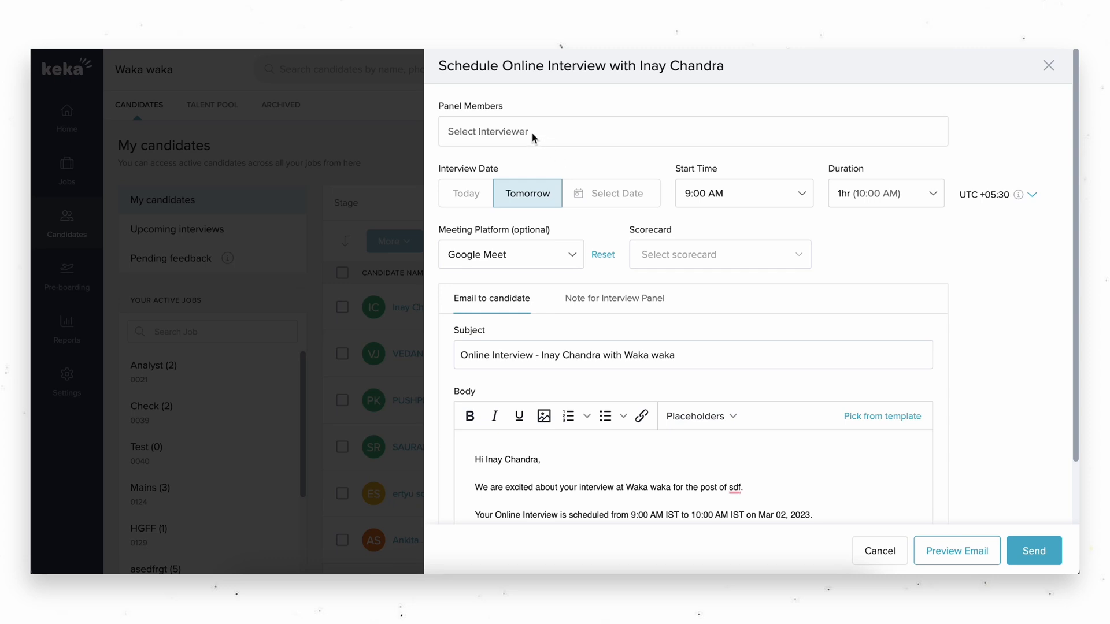
click(487, 131)
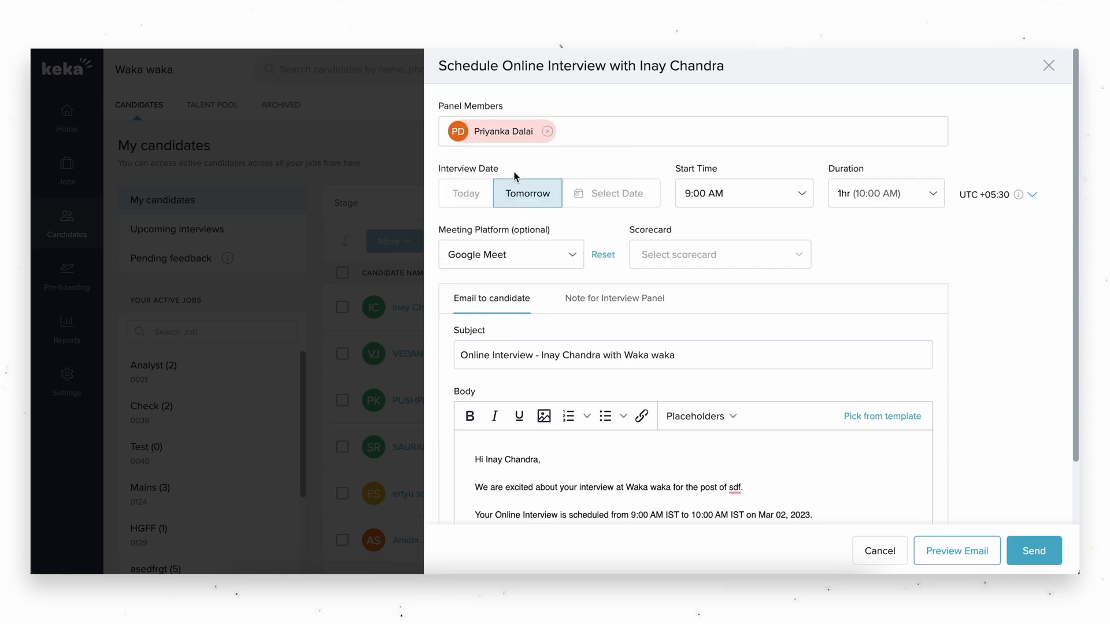
mouse_move(614, 214)
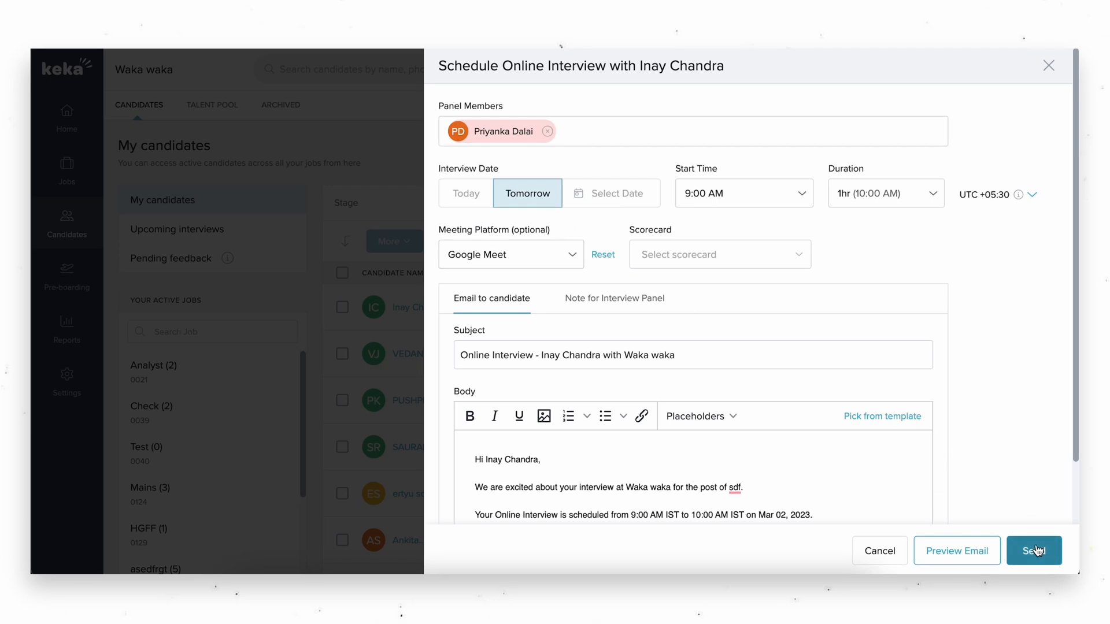
click(1033, 551)
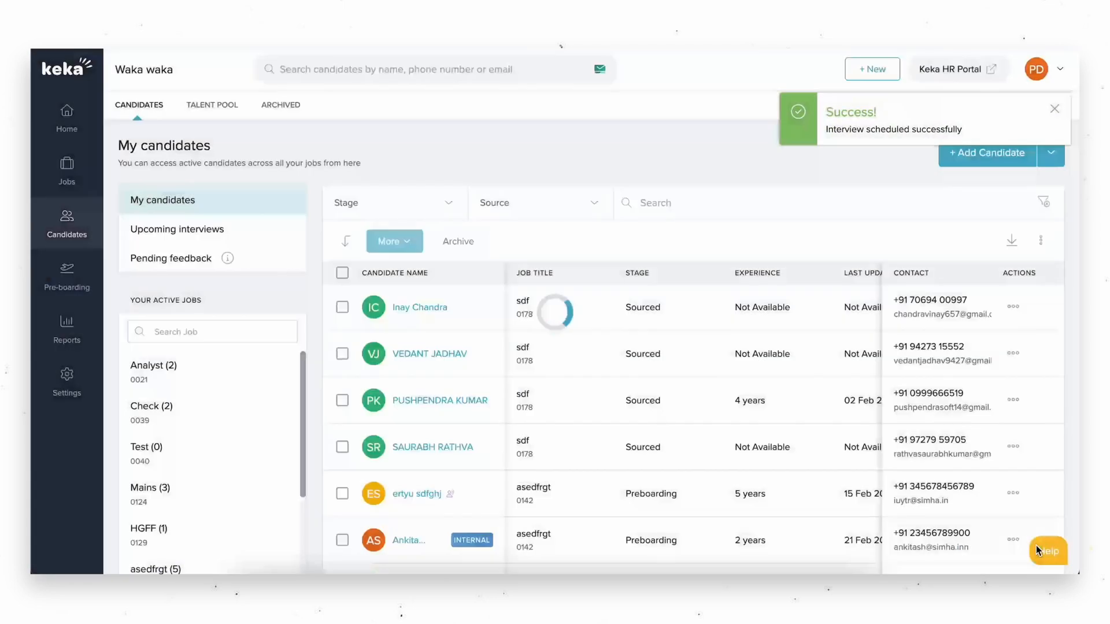